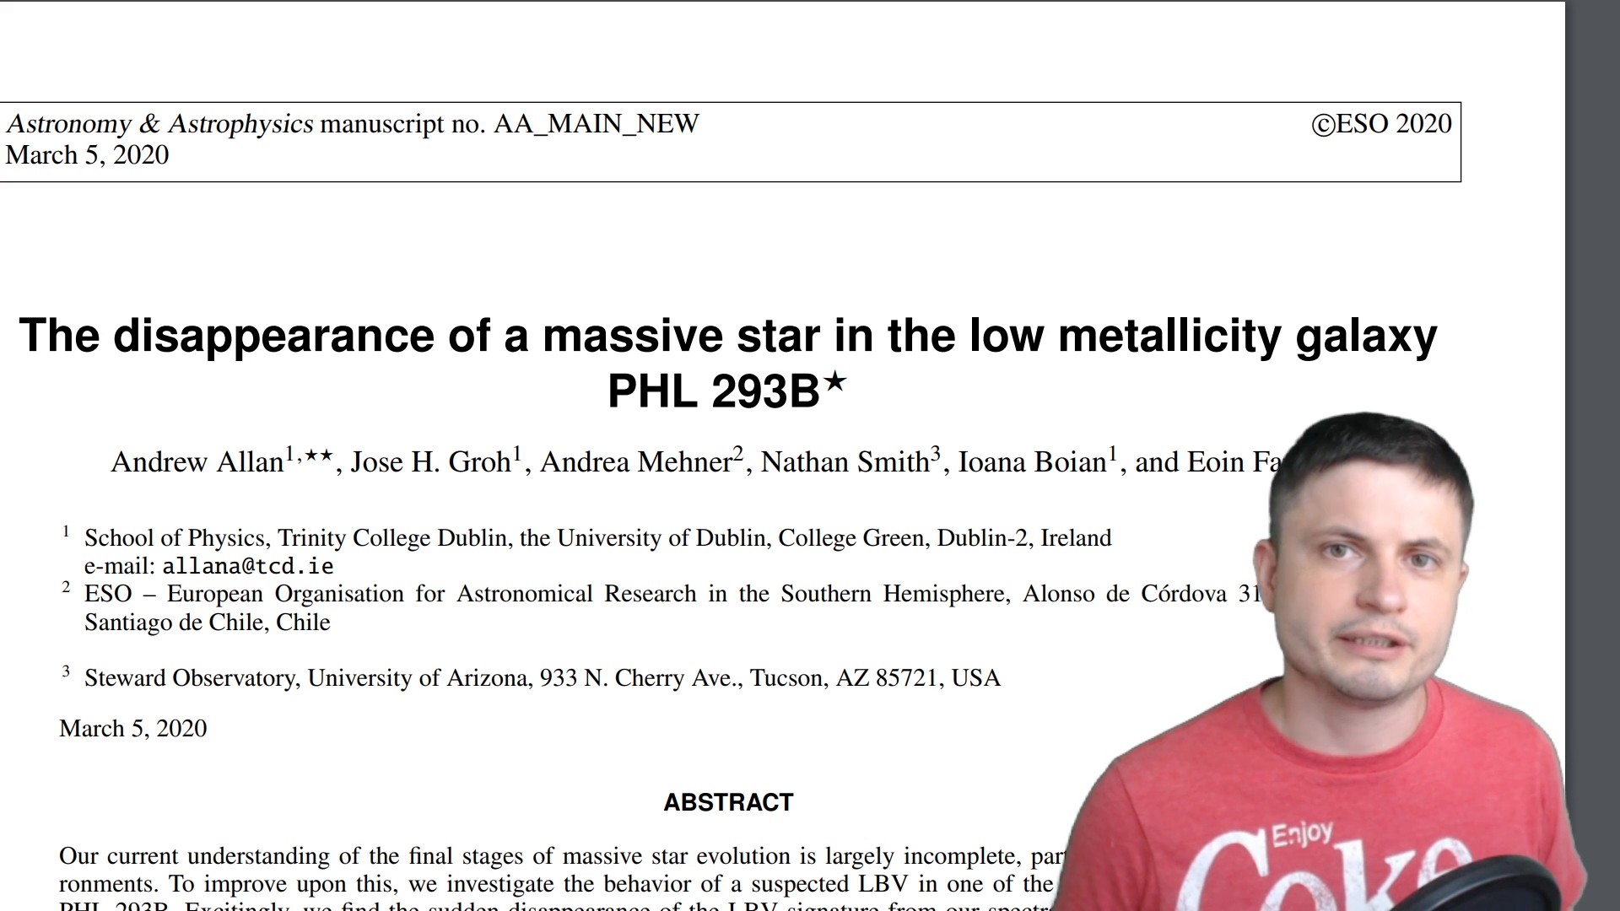
scroll(down, 3)
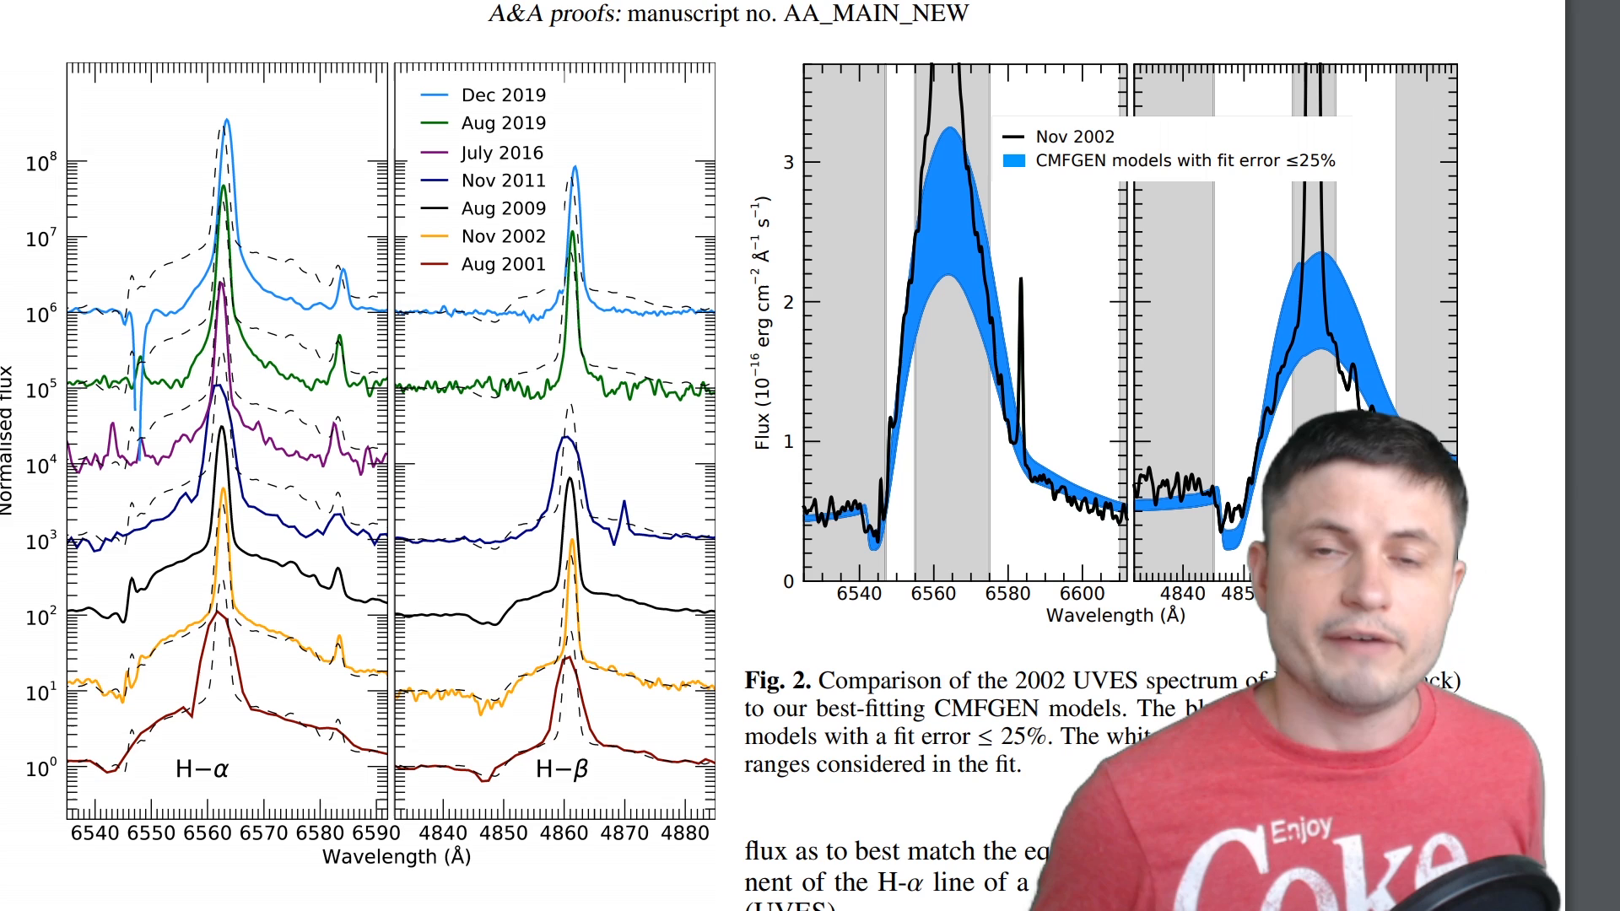